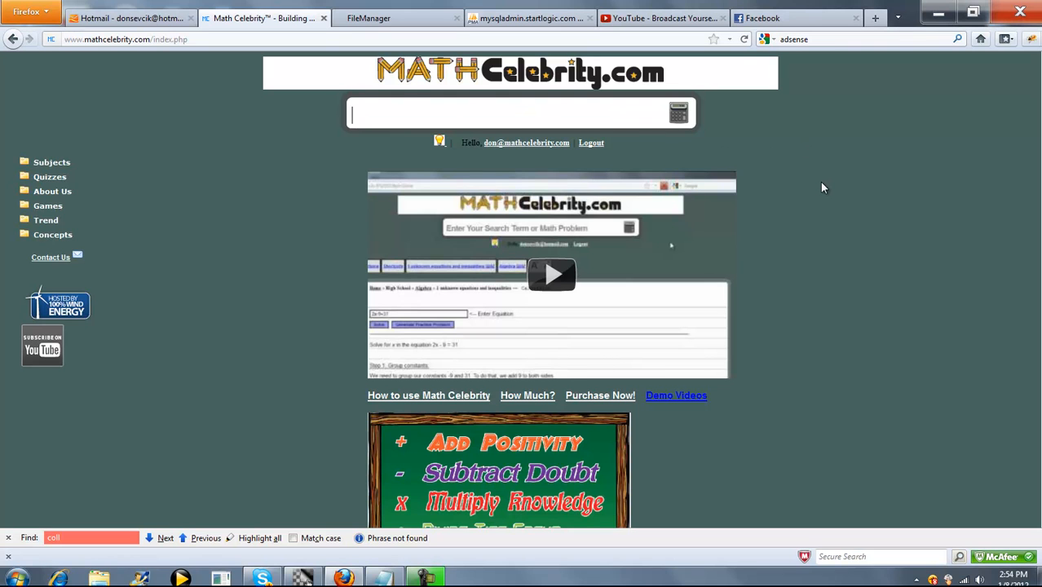
# - Enter the site search query "collatz conjecture for 50"
pyautogui.write('collatz conjecture')
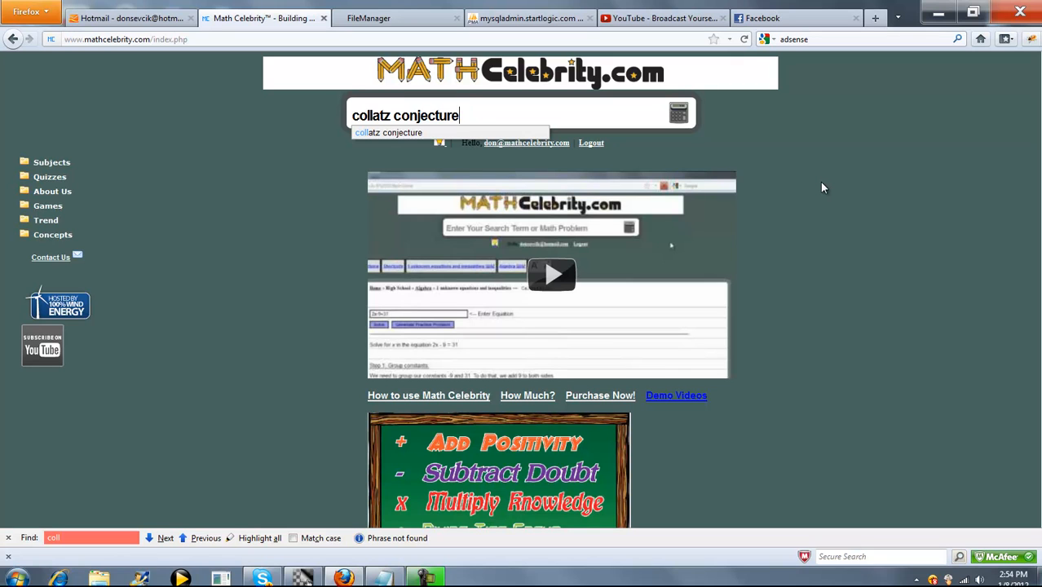
pyautogui.write('for')
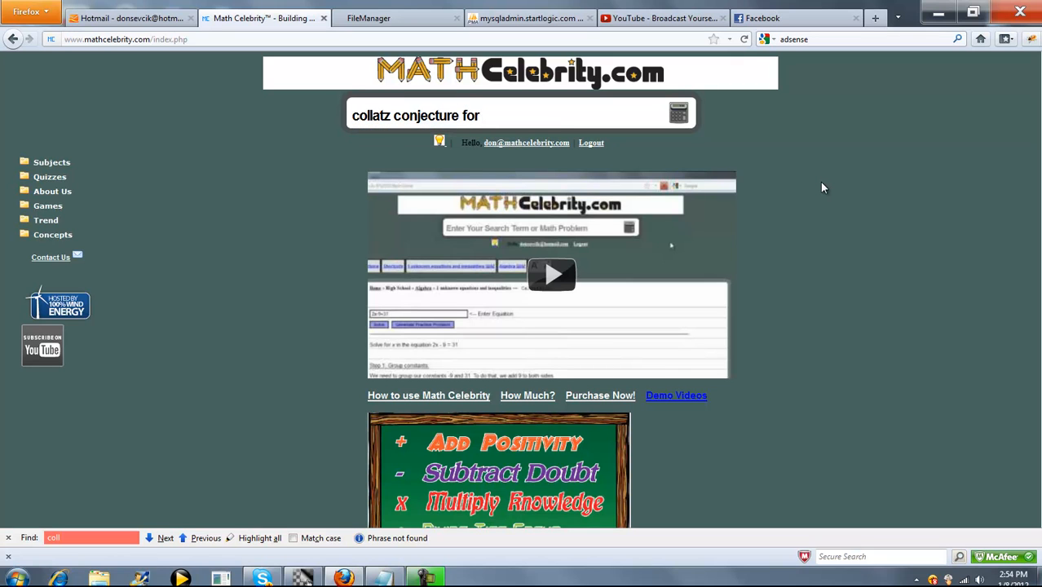
pyautogui.write('50')
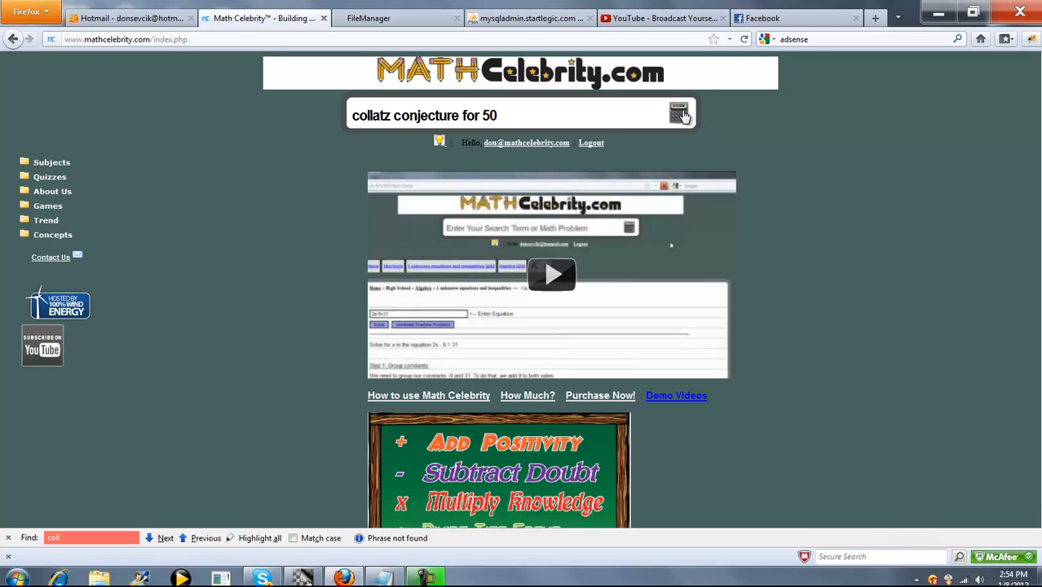
# - Run the search and view the Collatz reduction of 50: 25, 76, 38, 19, 58, 29
pyautogui.click(679, 113)
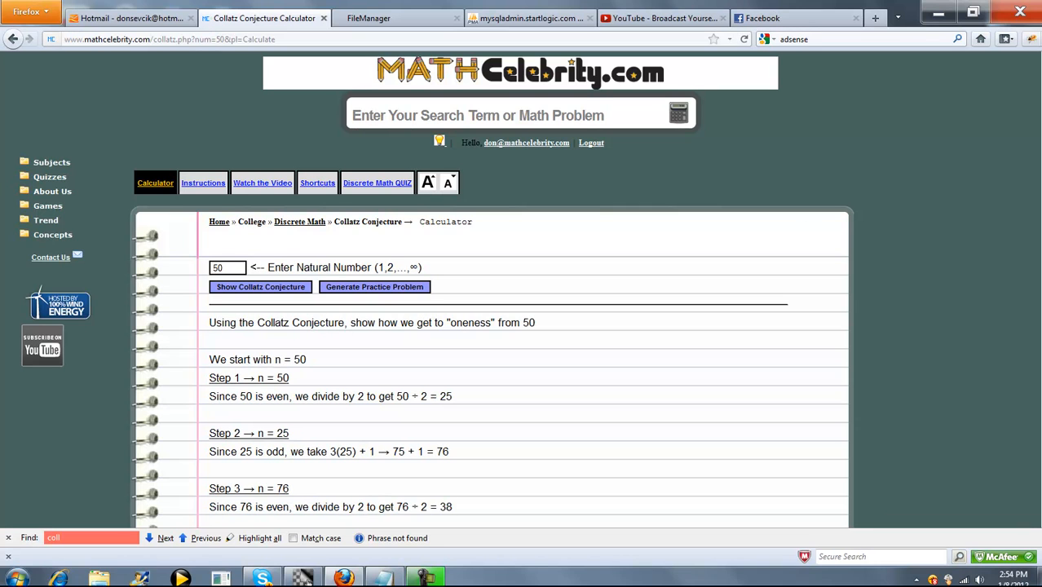
pyautogui.scroll(-3)
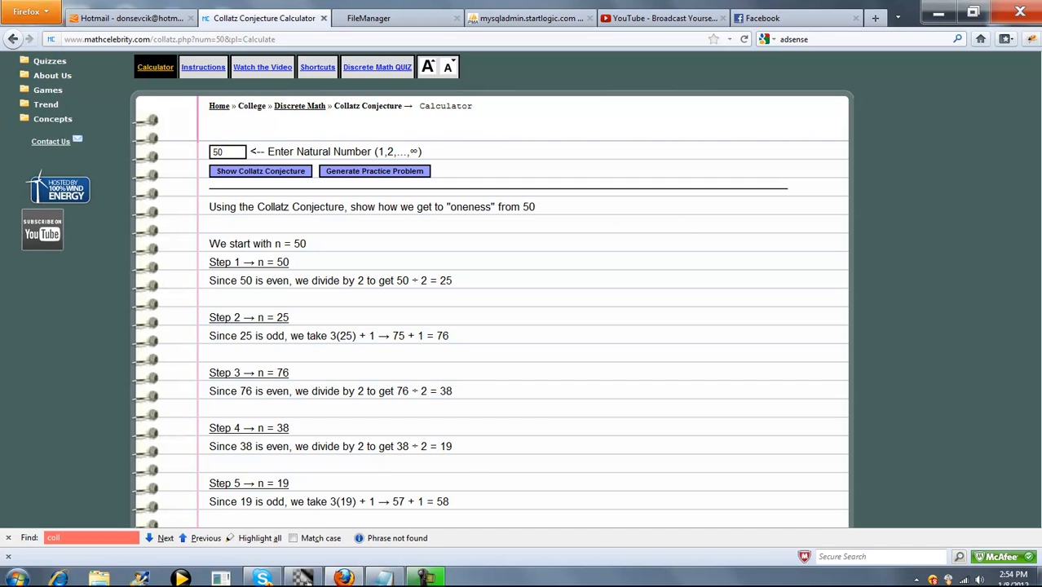
pyautogui.scroll(-3)
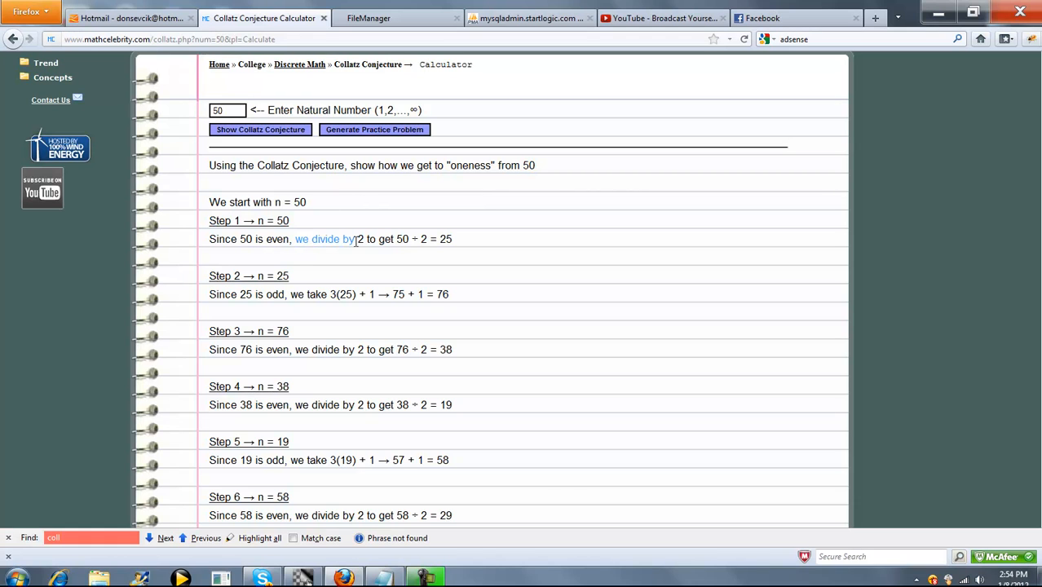
pyautogui.moveTo(433, 274)
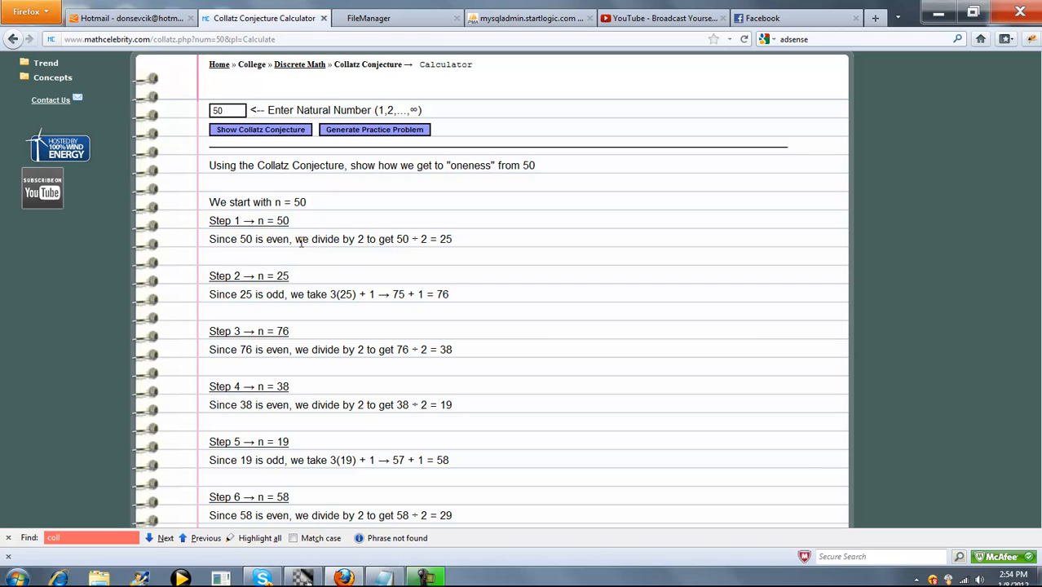
pyautogui.moveTo(440, 242)
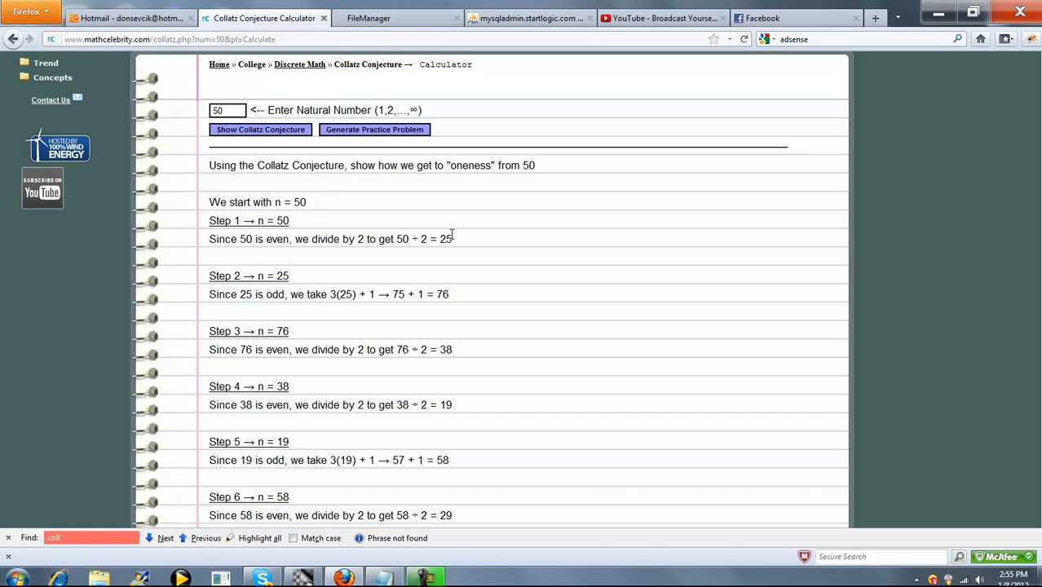
pyautogui.moveTo(261, 301)
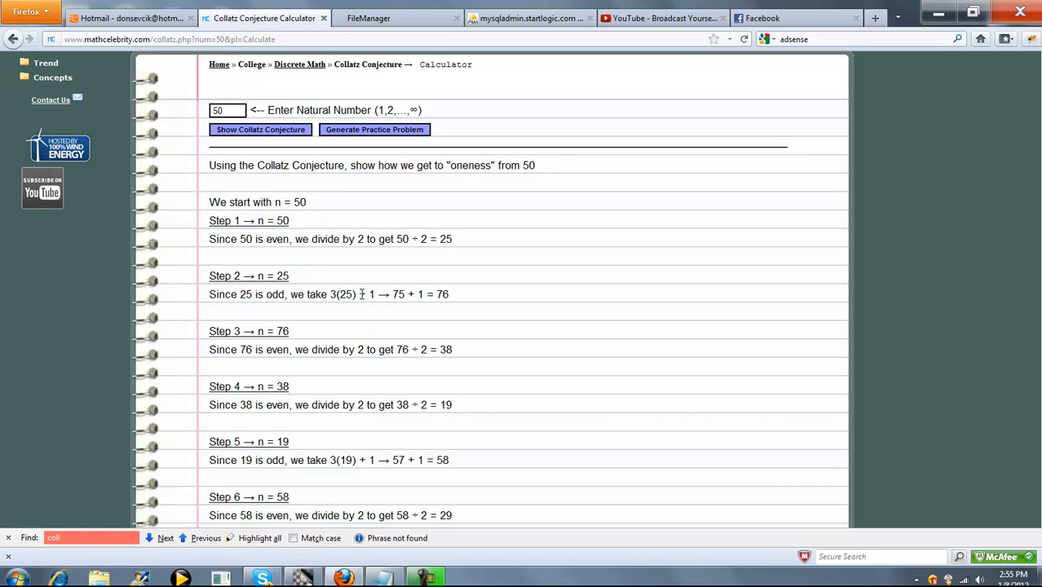
pyautogui.moveTo(447, 300)
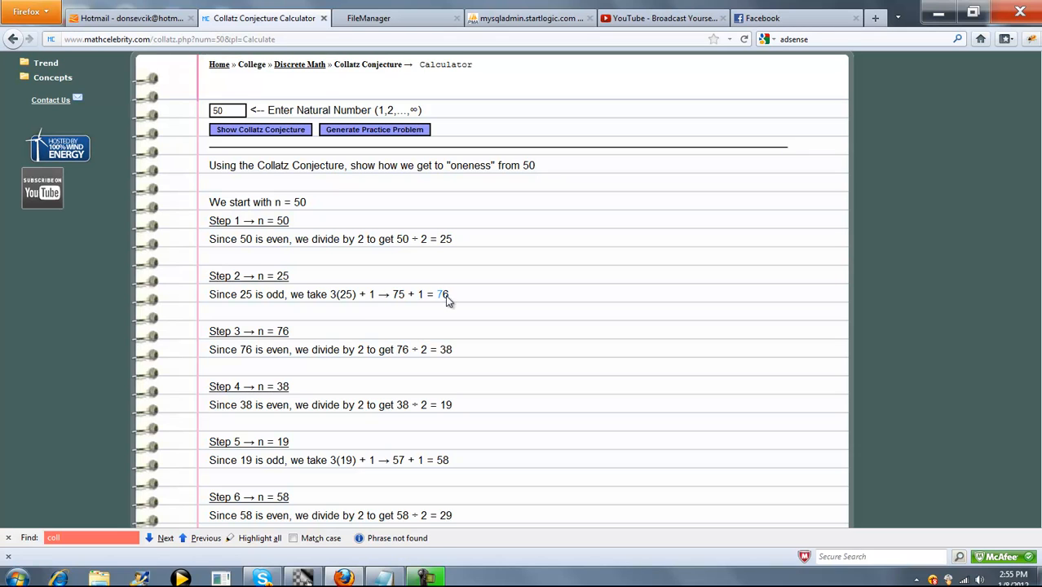
pyautogui.moveTo(270, 343)
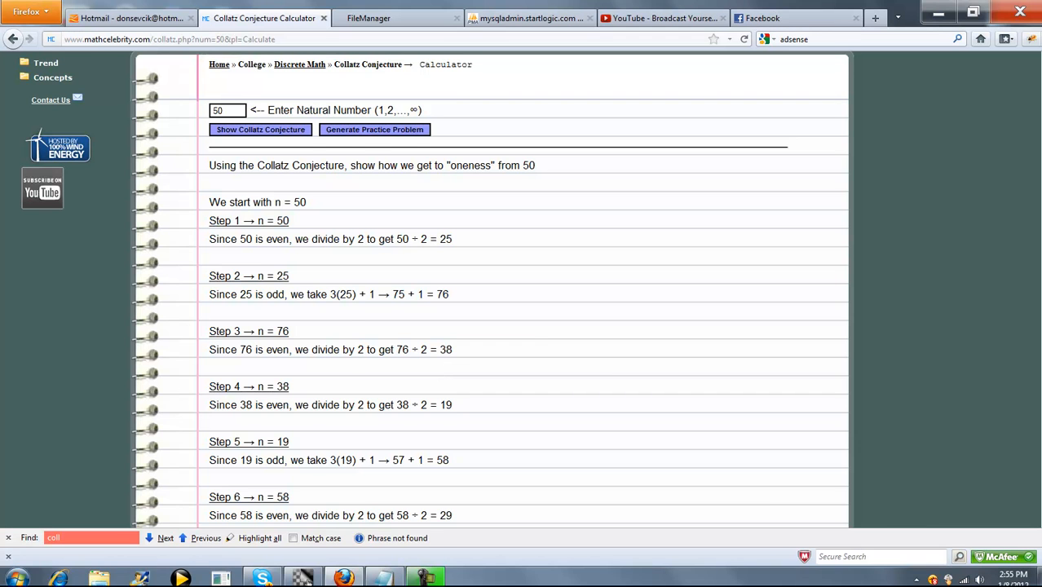
pyautogui.scroll(-3)
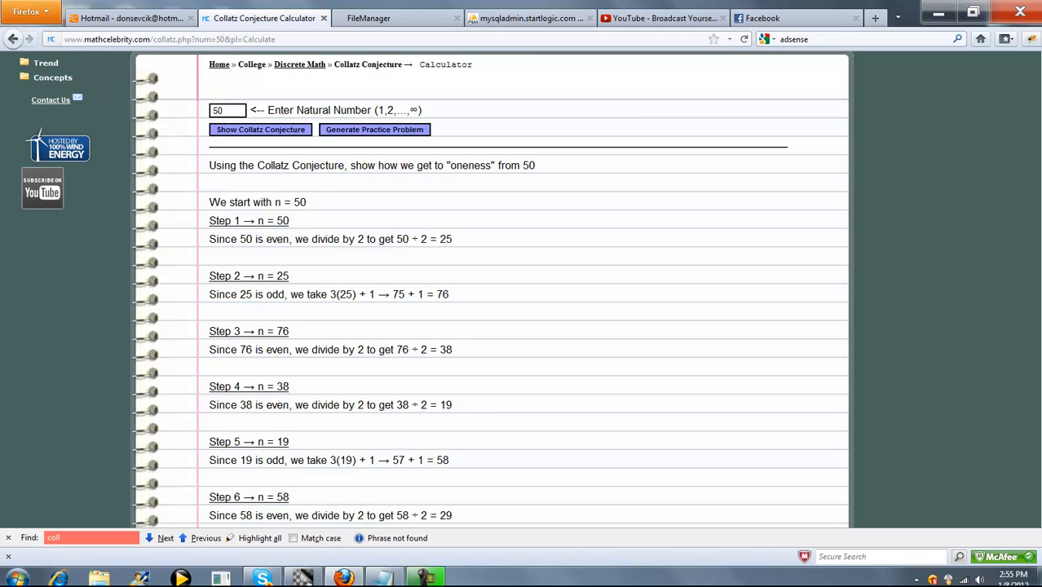
pyautogui.scroll(-3)
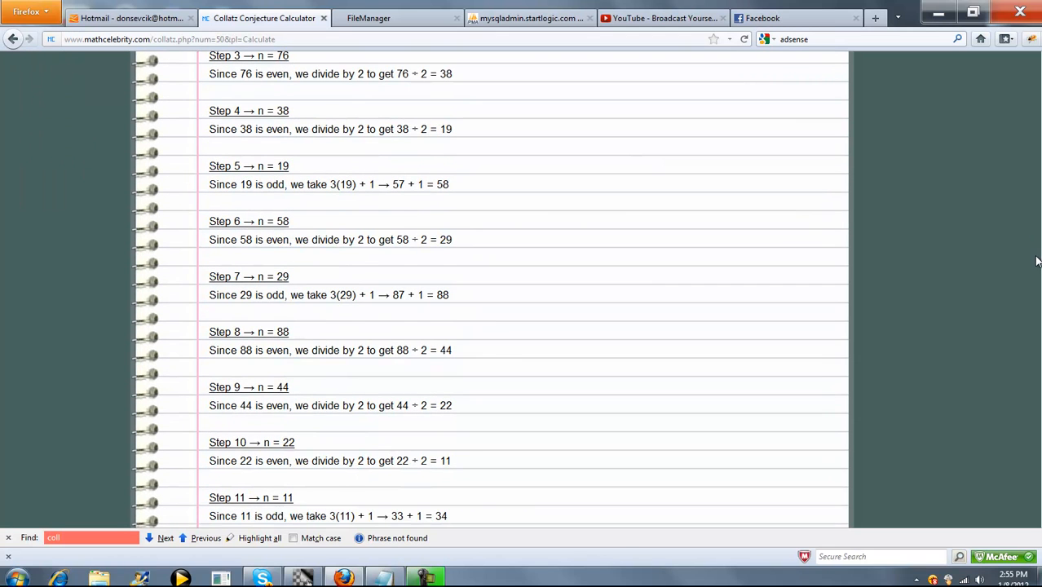
pyautogui.scroll(-3)
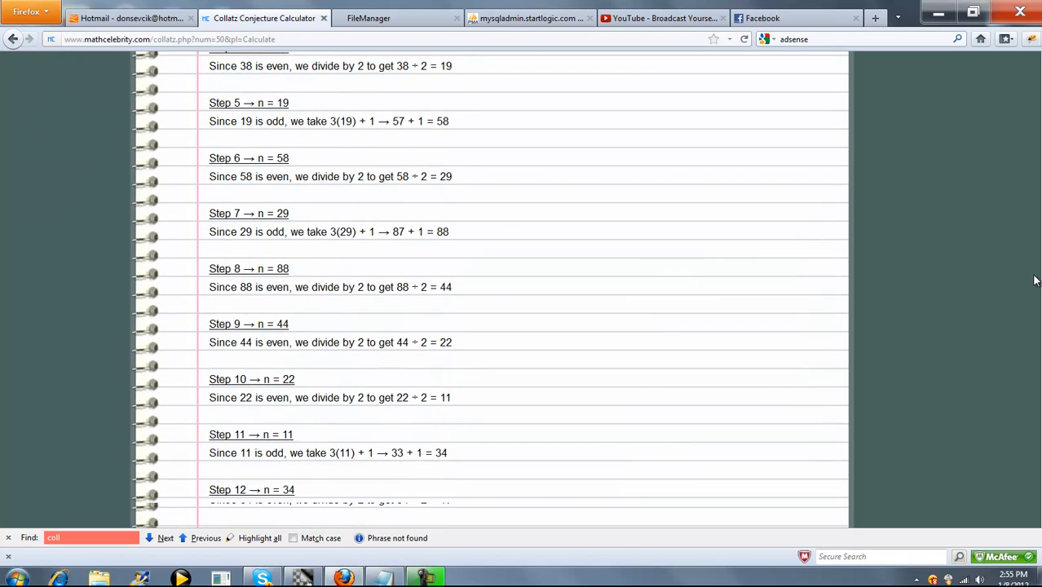
pyautogui.scroll(-3)
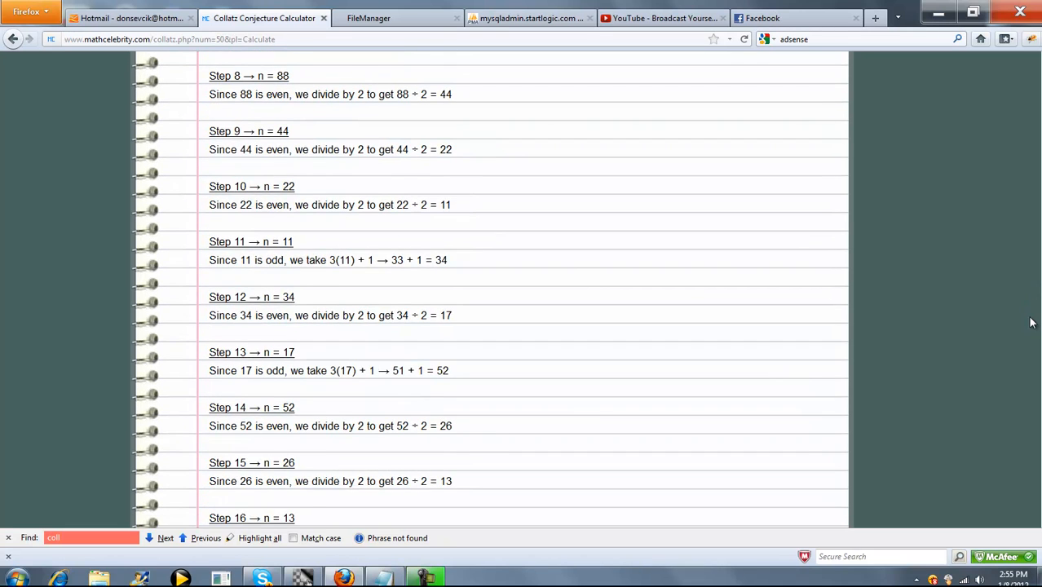
pyautogui.scroll(-3)
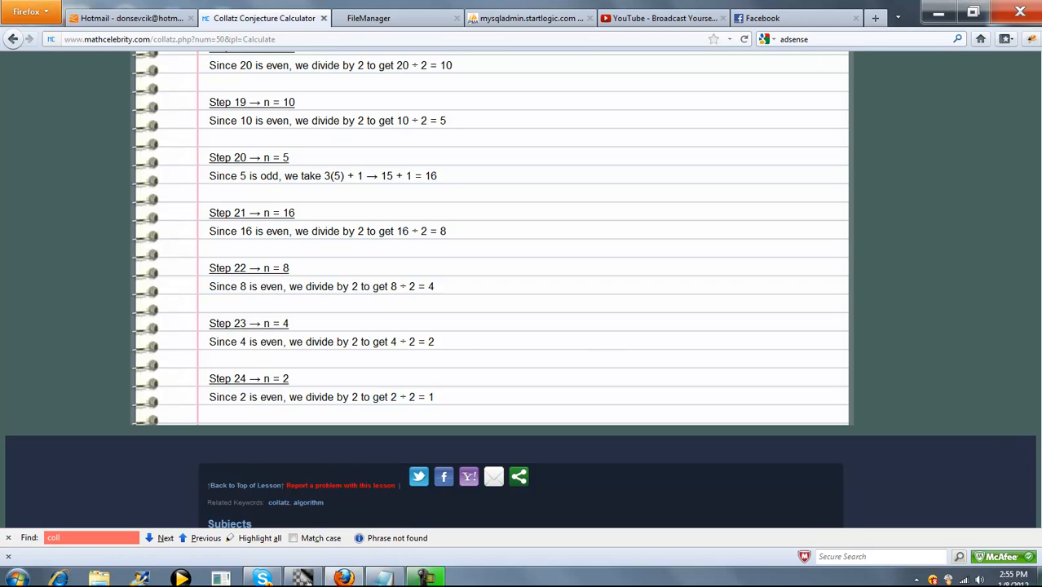
pyautogui.scroll(3)
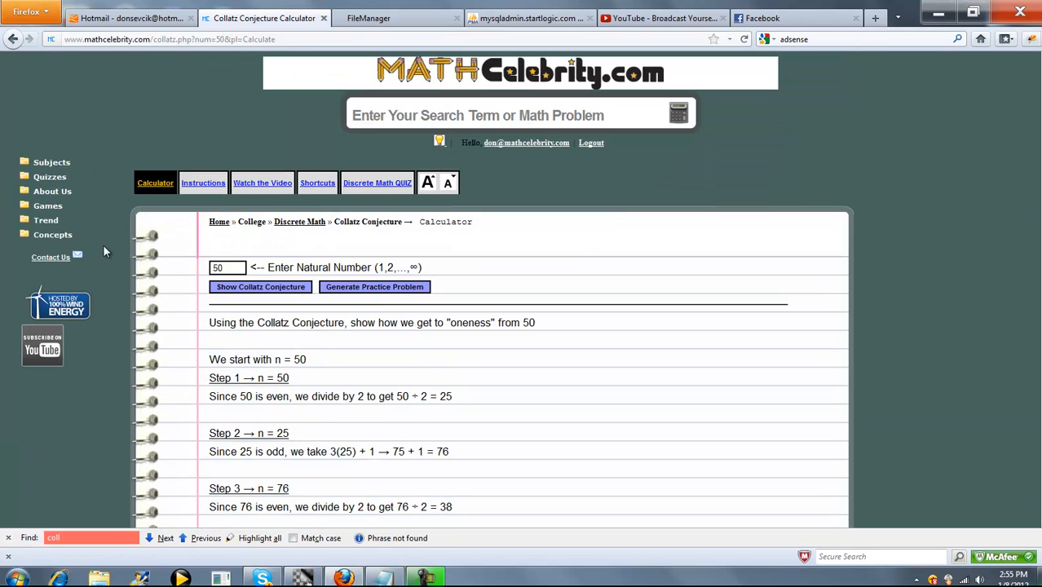
pyautogui.write('27')
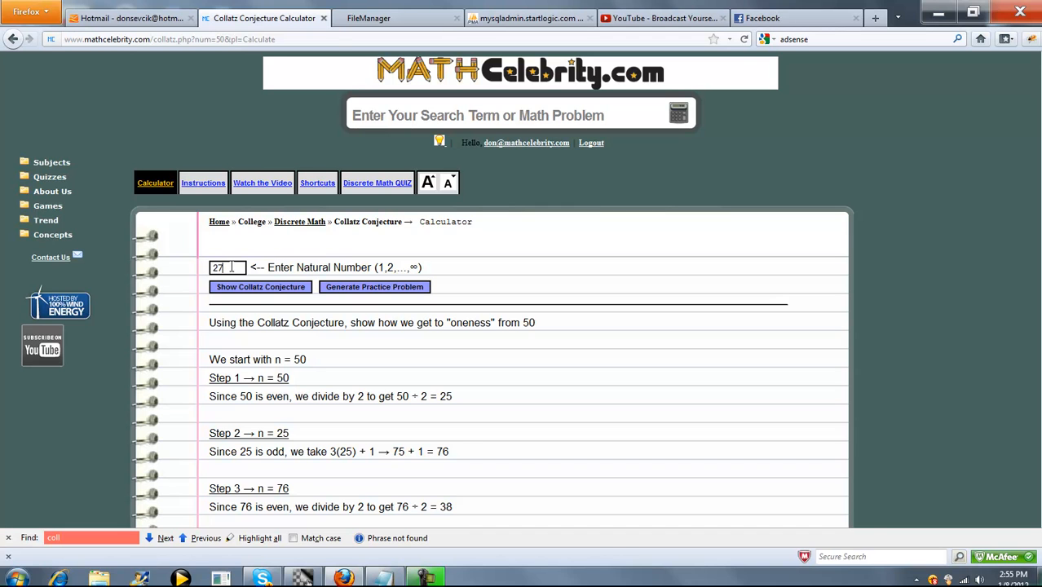
pyautogui.click(261, 287)
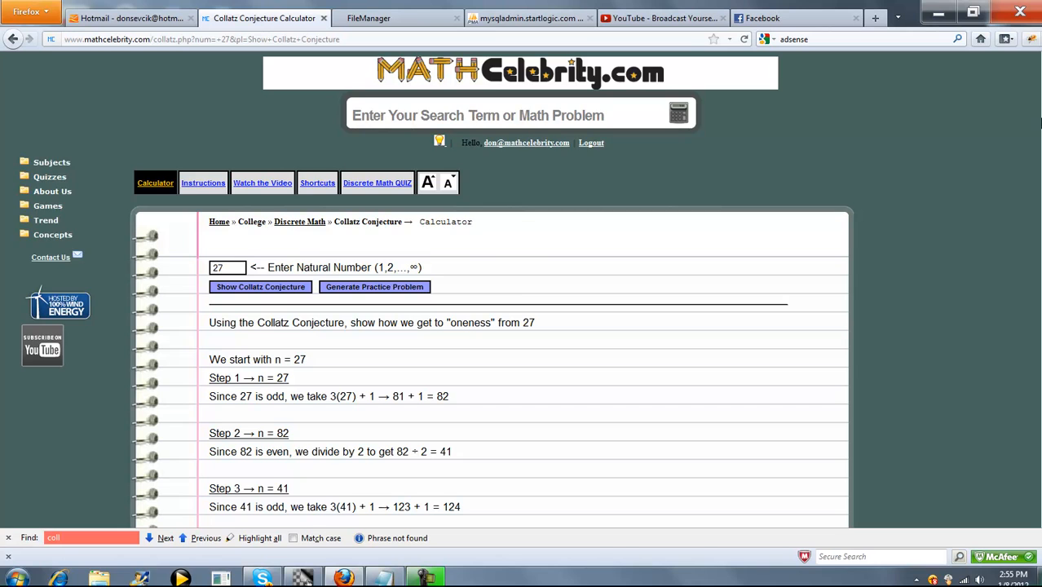
pyautogui.scroll(-3)
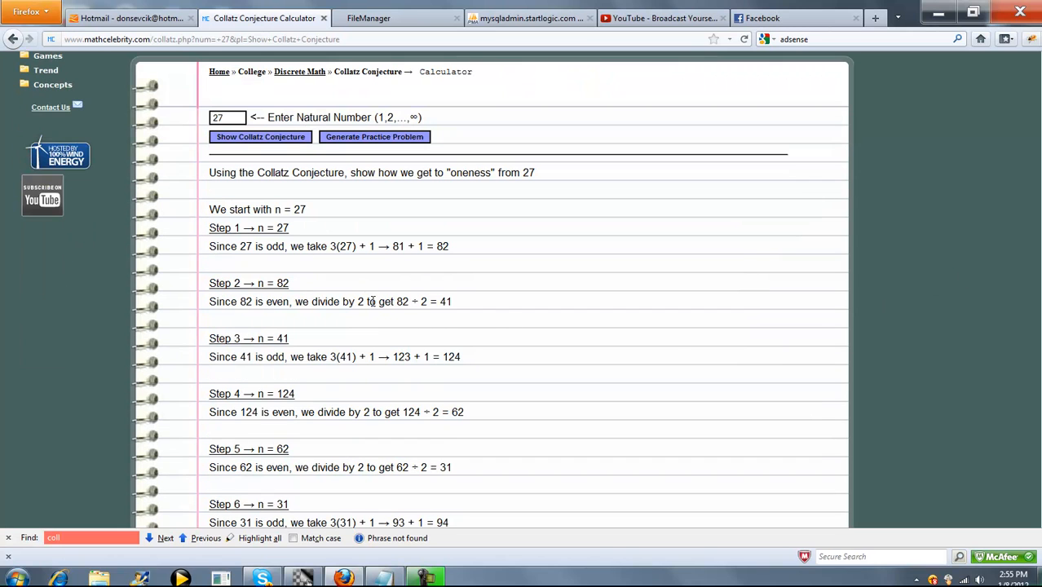
pyautogui.moveTo(481, 408)
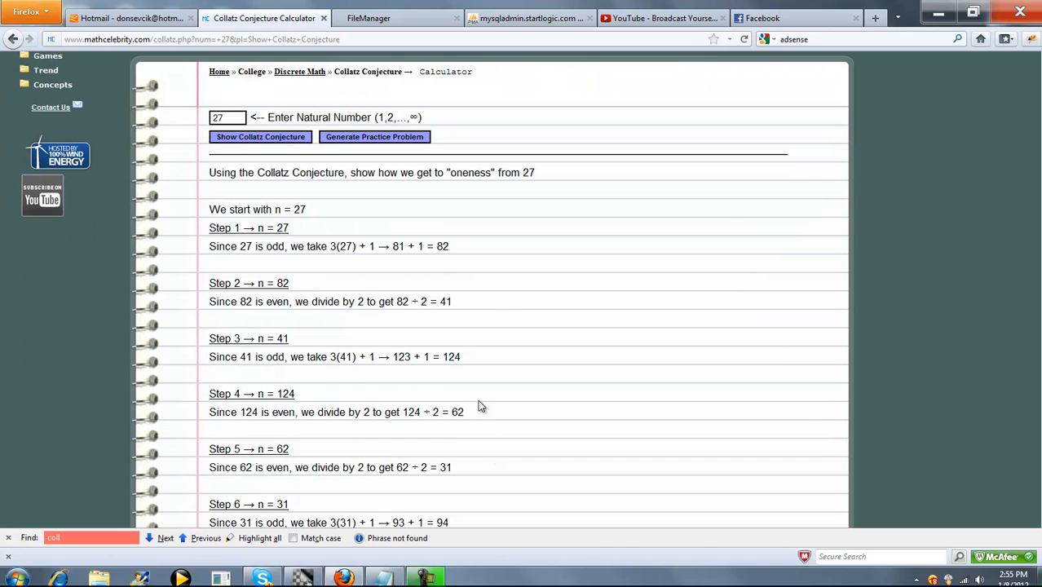
pyautogui.scroll(-3)
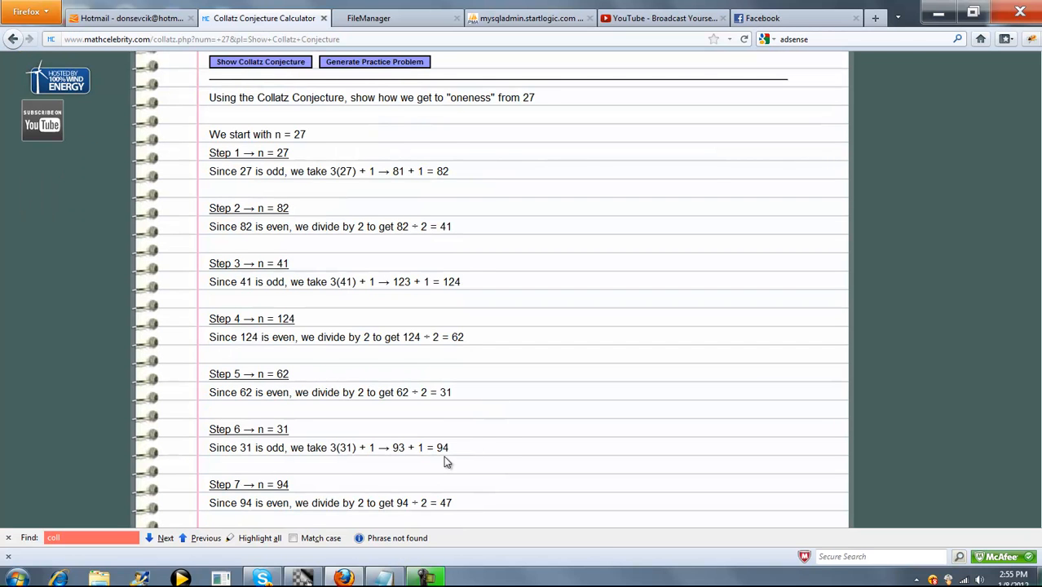
pyautogui.scroll(-3)
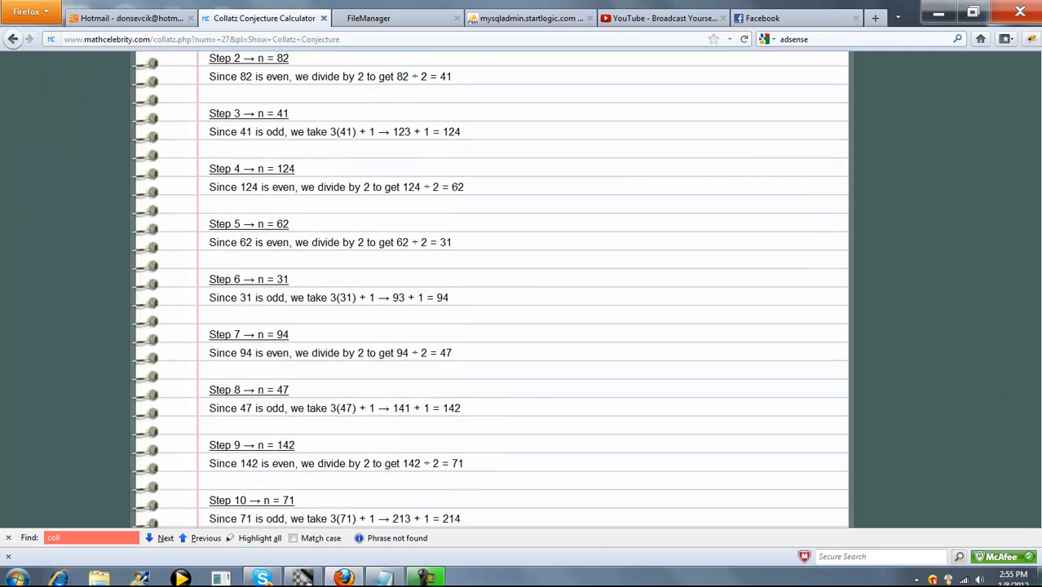
pyautogui.scroll(-3)
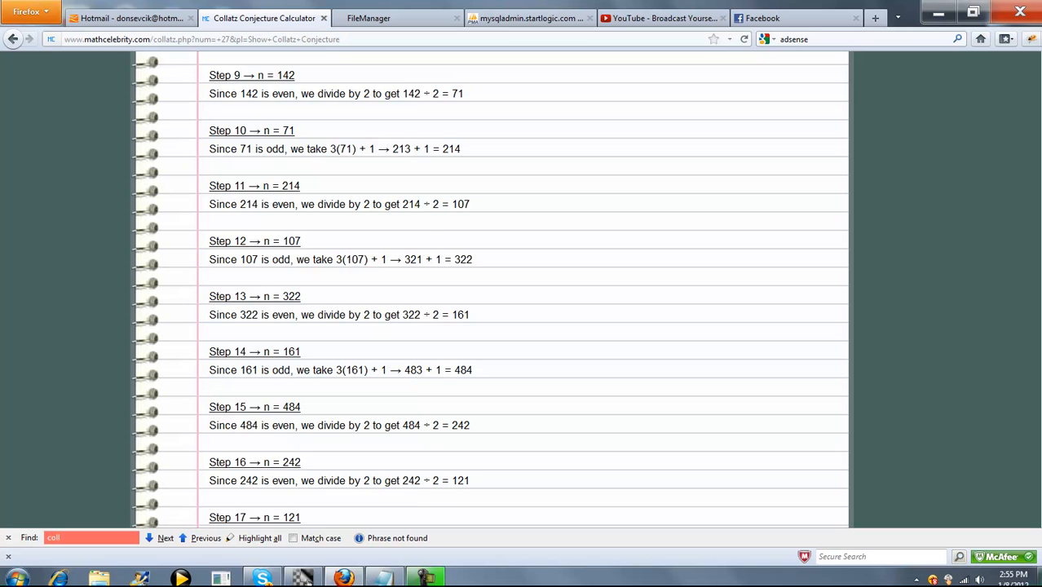
pyautogui.scroll(-3)
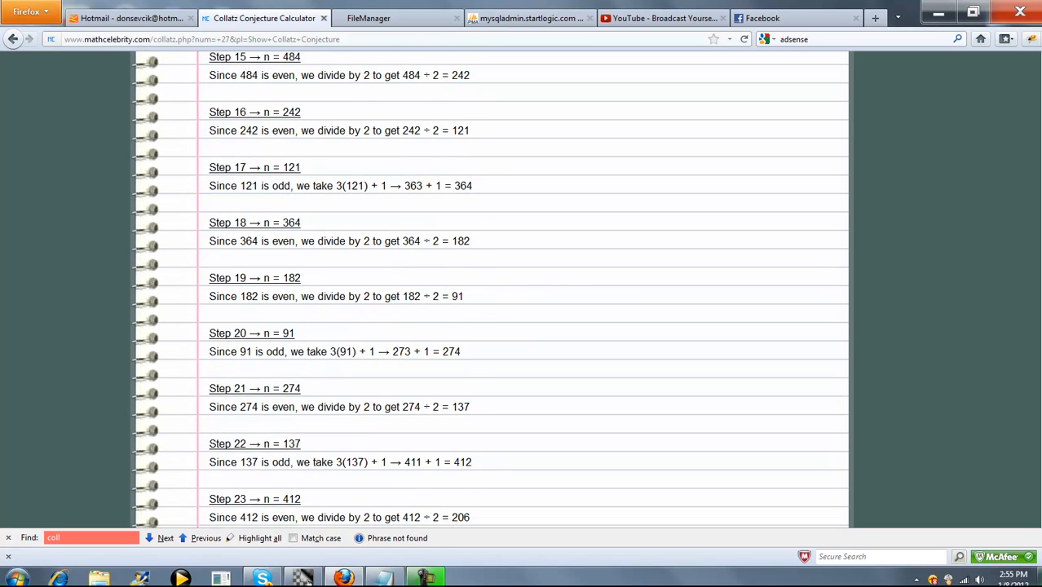
pyautogui.scroll(-3)
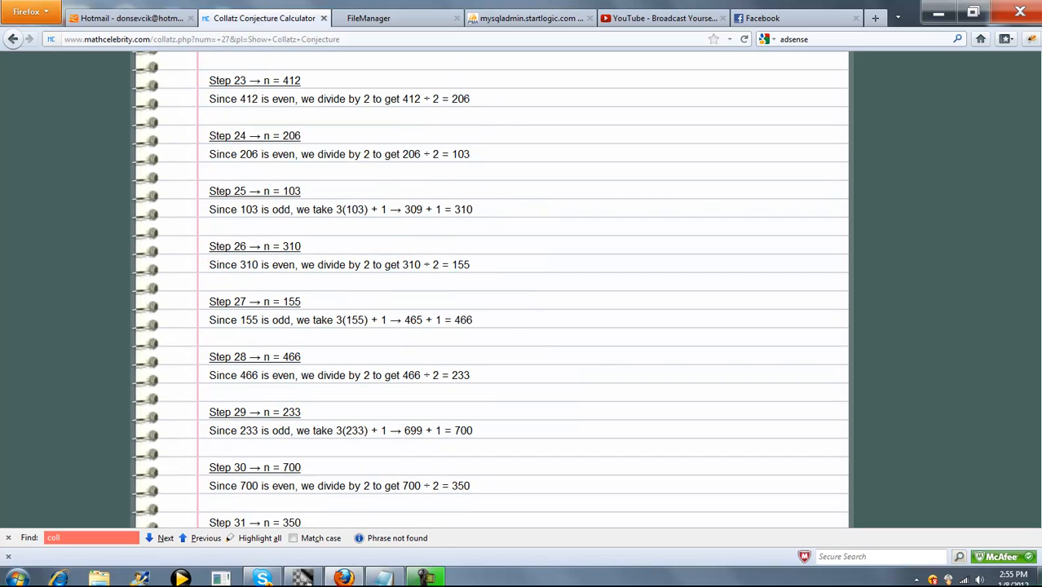
pyautogui.scroll(-3)
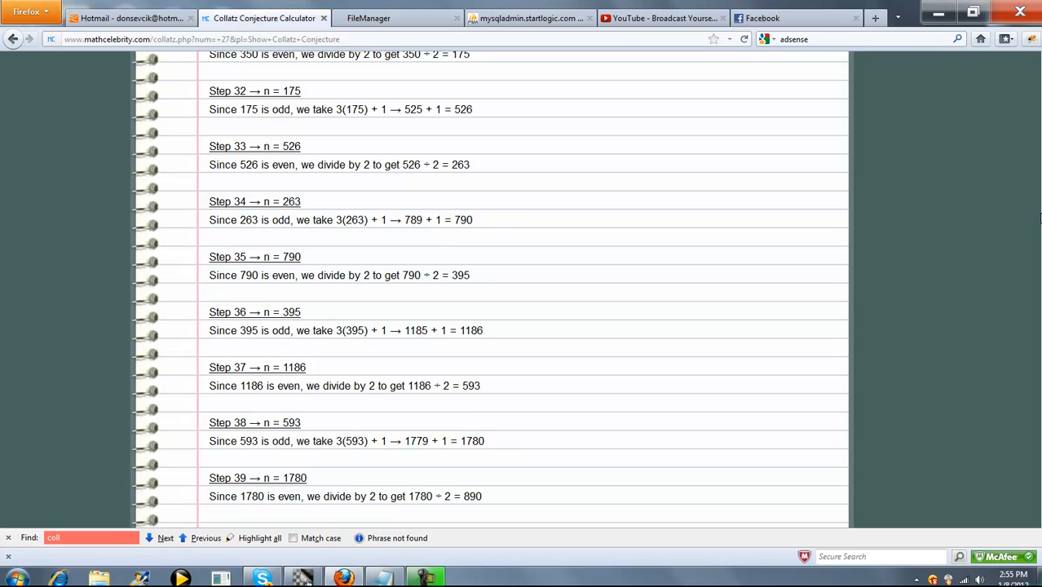
pyautogui.scroll(-3)
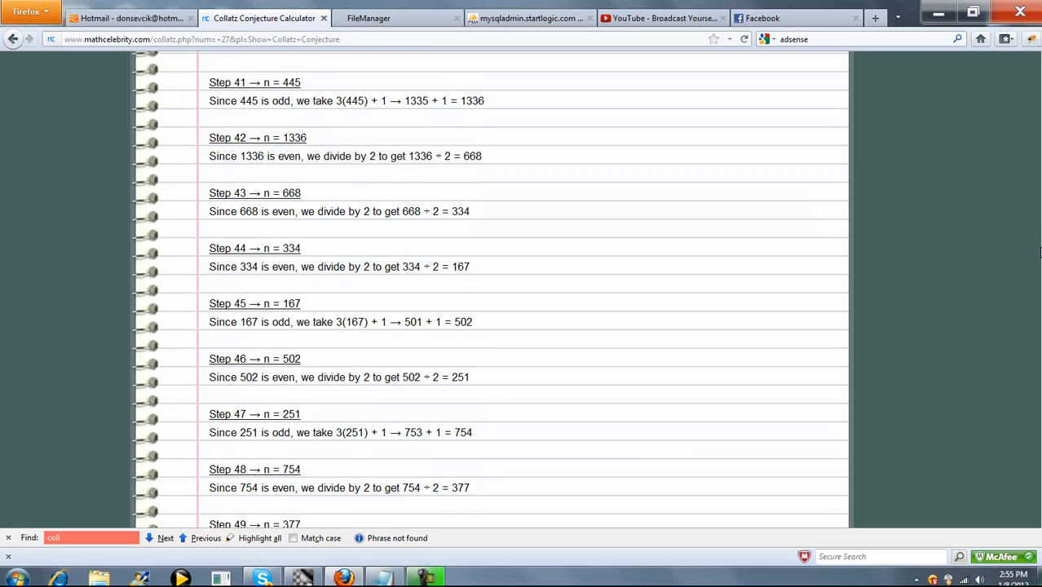
pyautogui.scroll(-3)
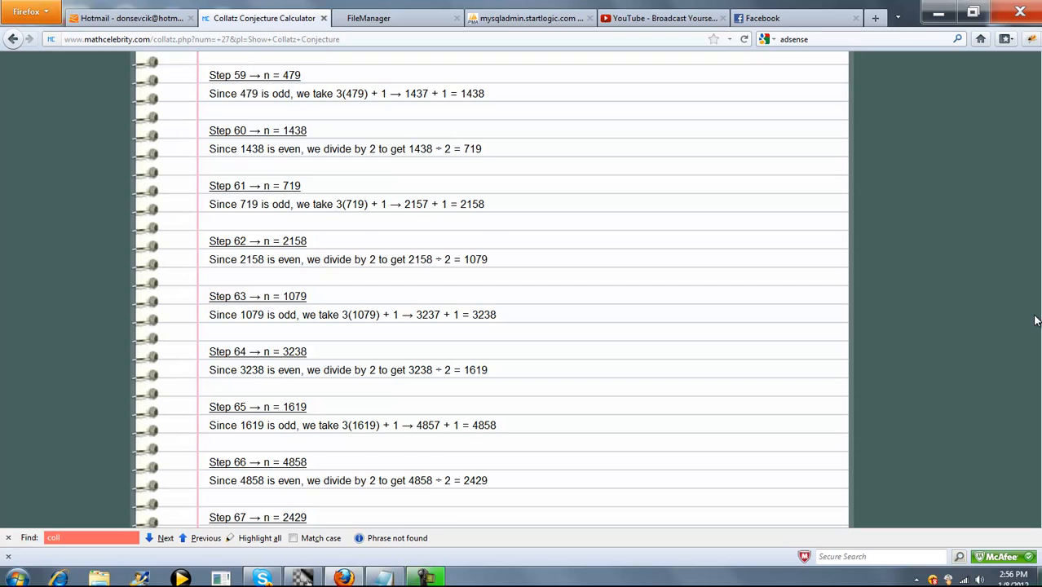
pyautogui.scroll(-3)
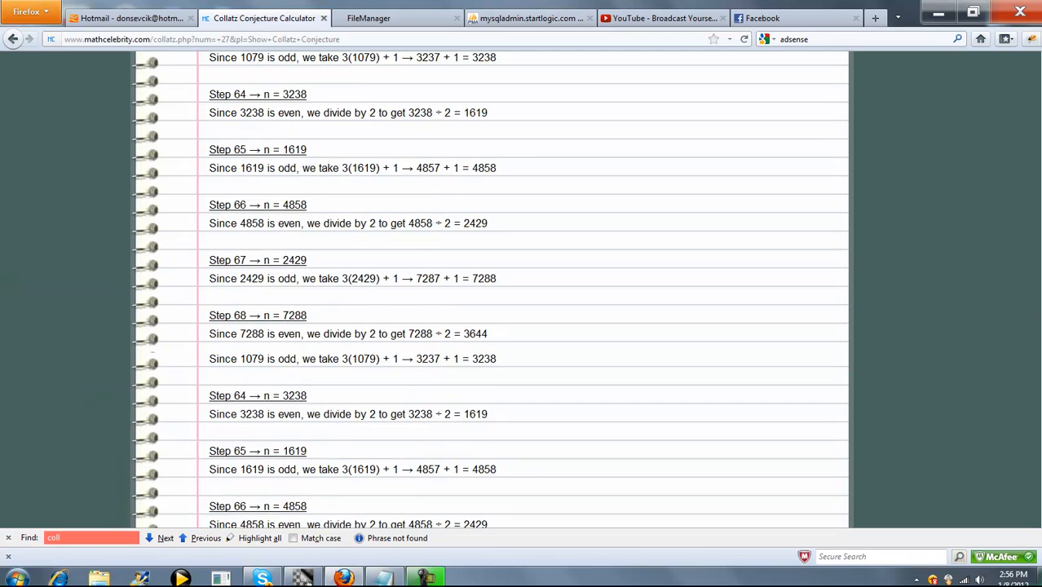
pyautogui.scroll(3)
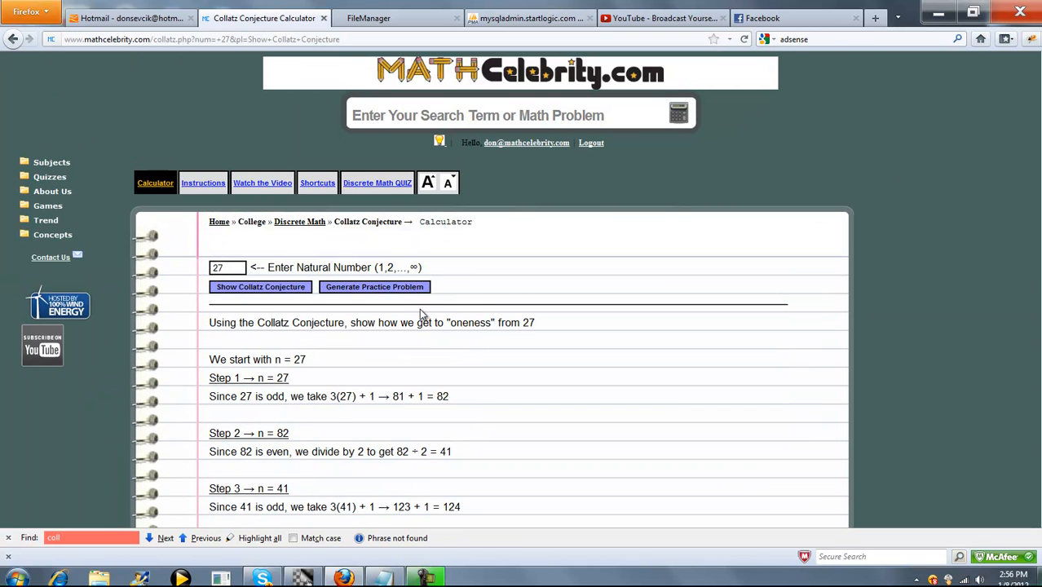
# - Generate a practice Collatz problem, giving the starting number 98
pyautogui.click(375, 287)
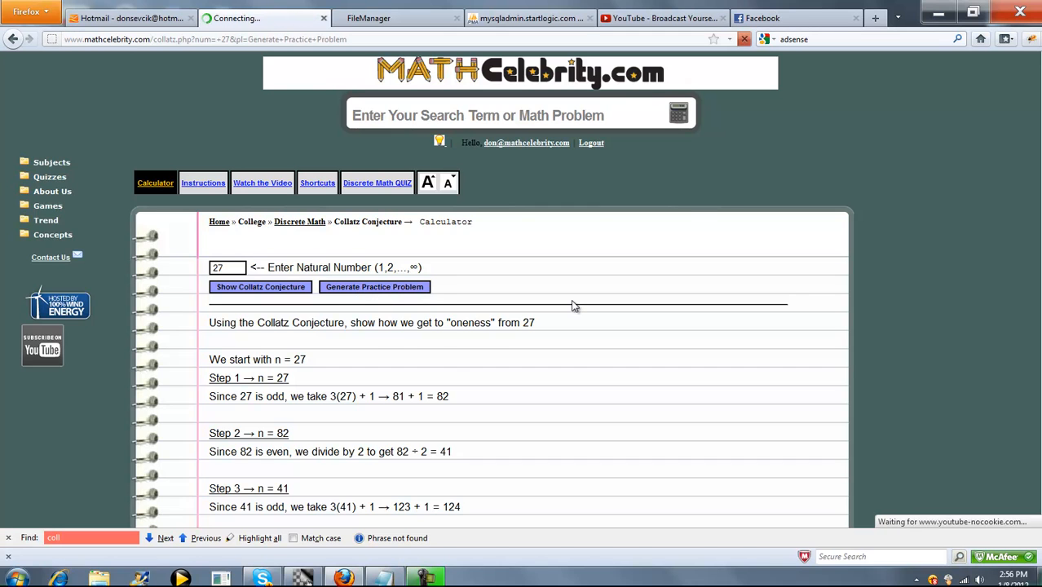
pyautogui.click(374, 287)
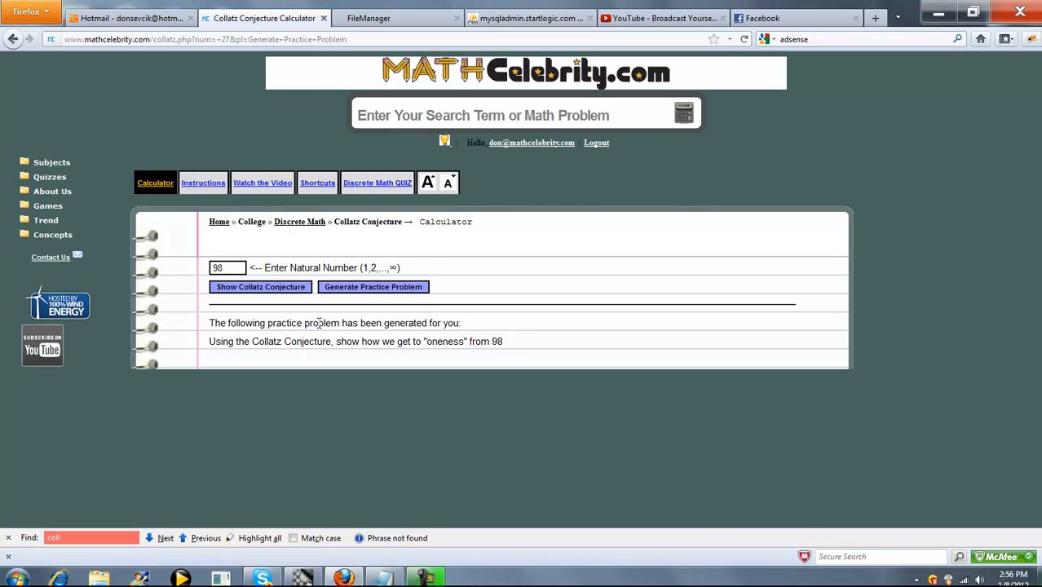
pyautogui.moveTo(506, 320)
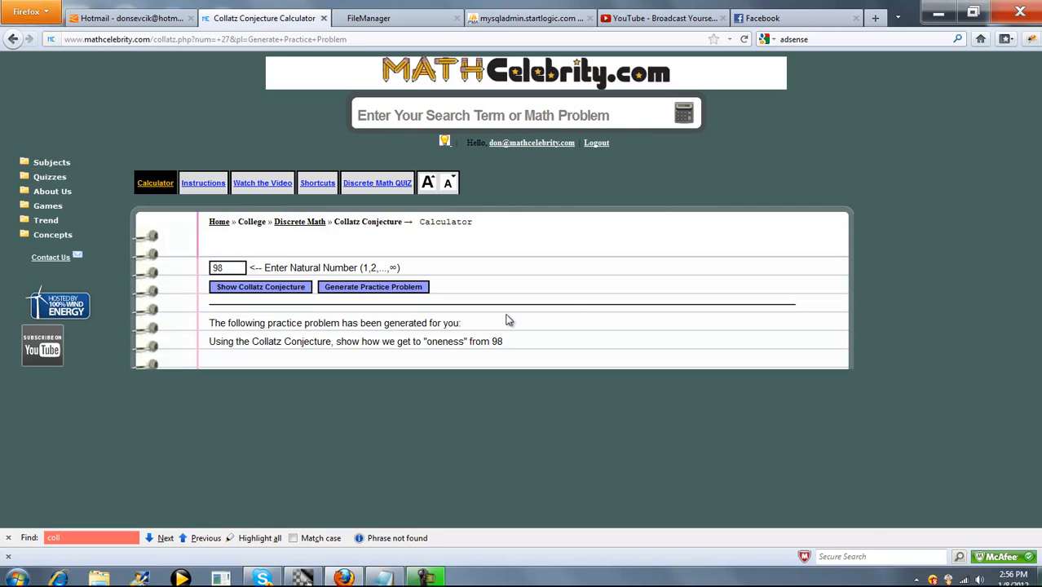
# - Show the step-by-step Collatz reduction of 98 and read through step 22 (n = 16)
pyautogui.click(261, 287)
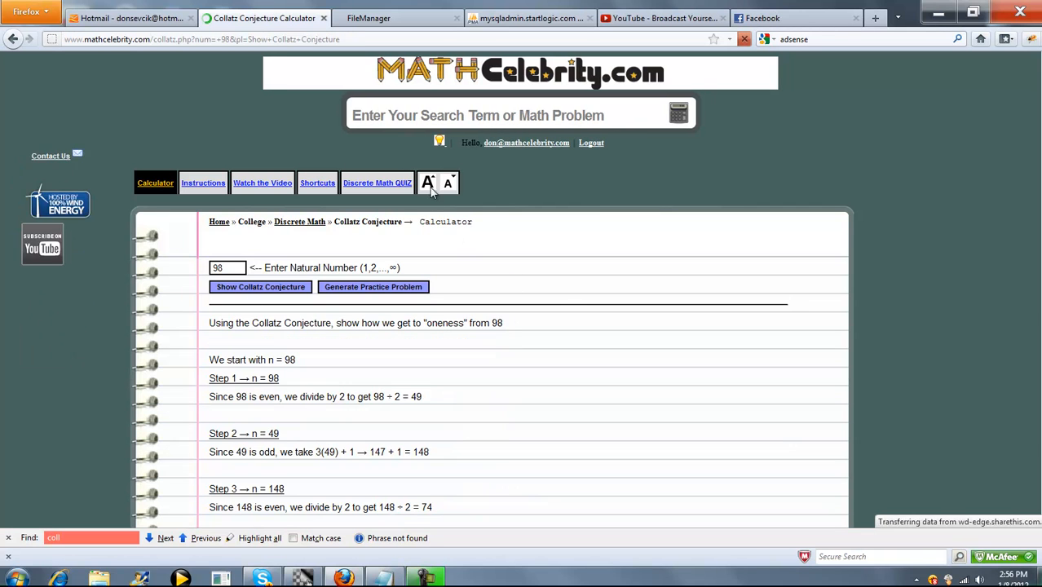
pyautogui.scroll(-3)
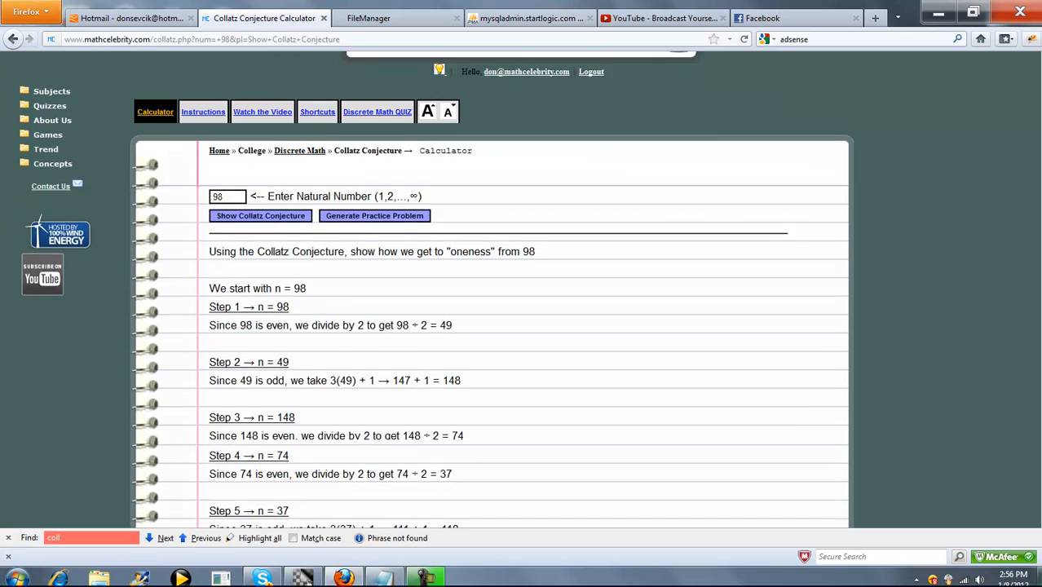
pyautogui.scroll(-3)
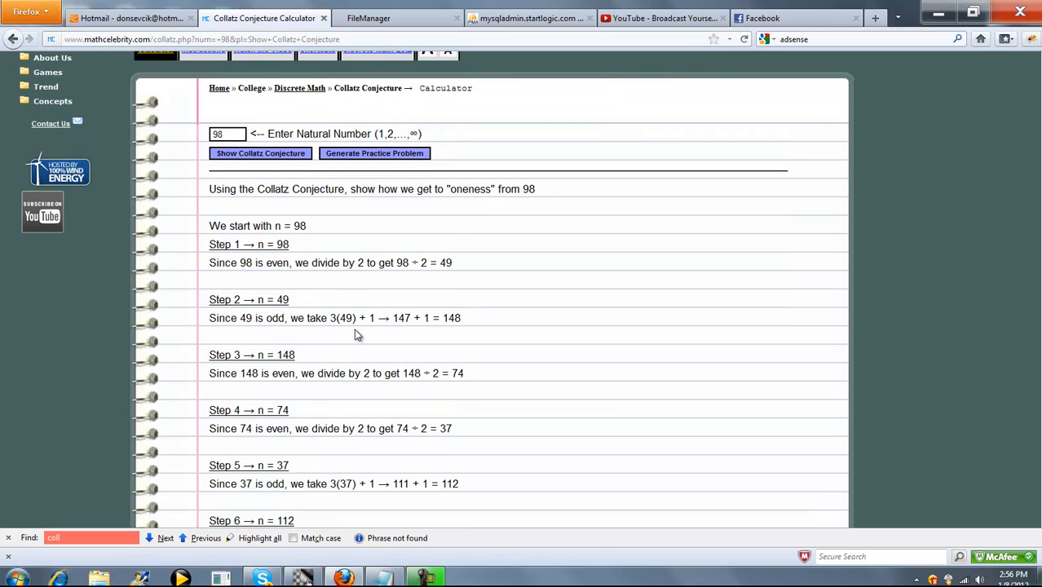
pyautogui.moveTo(646, 372)
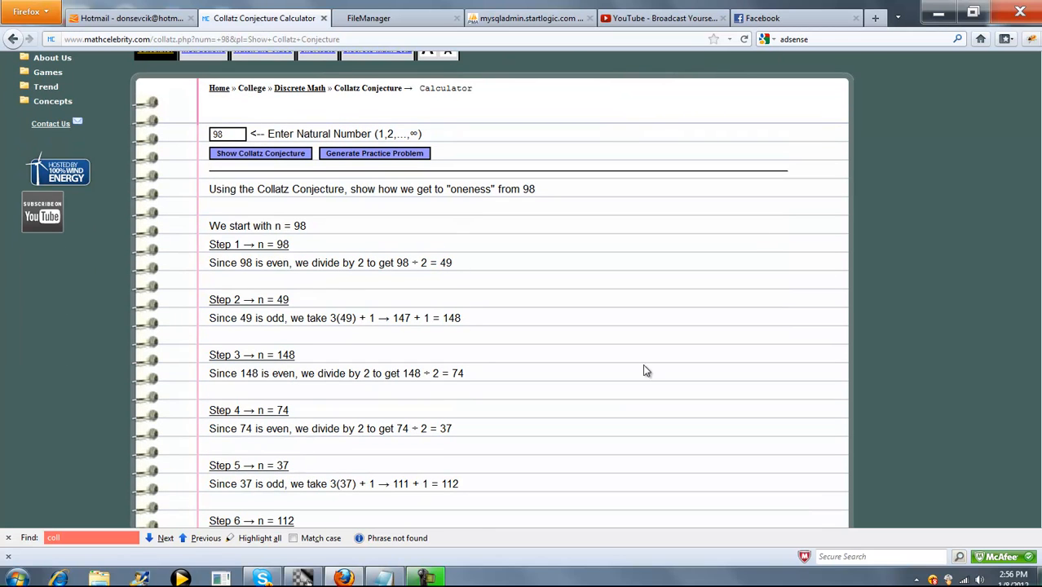
pyautogui.scroll(-3)
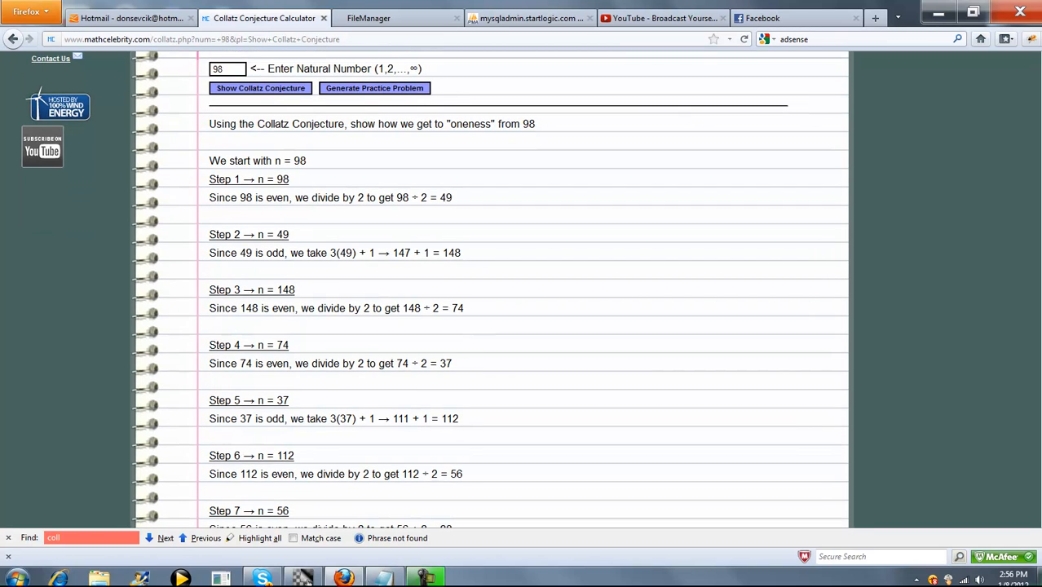
pyautogui.scroll(-3)
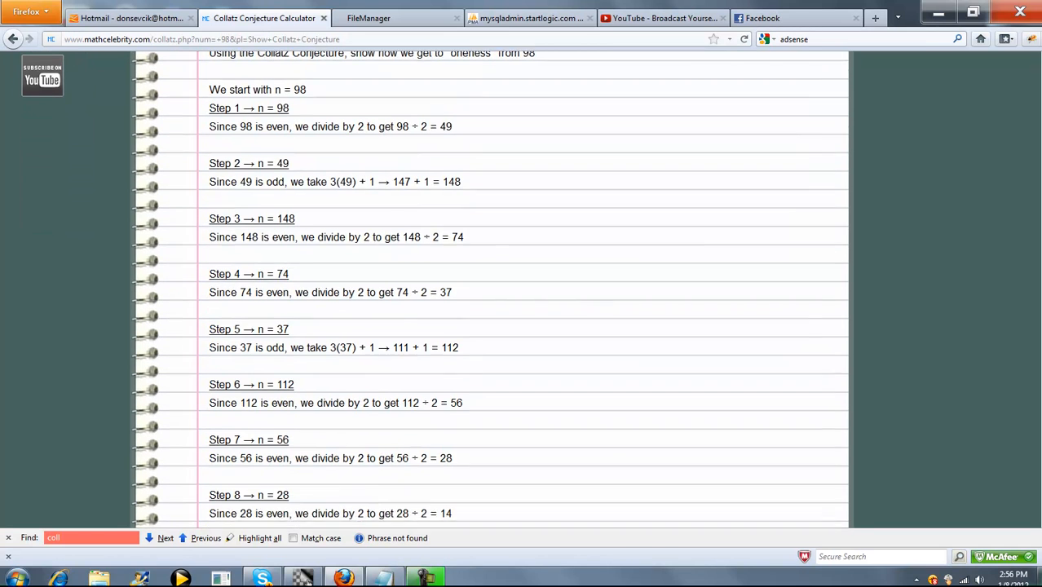
pyautogui.scroll(-3)
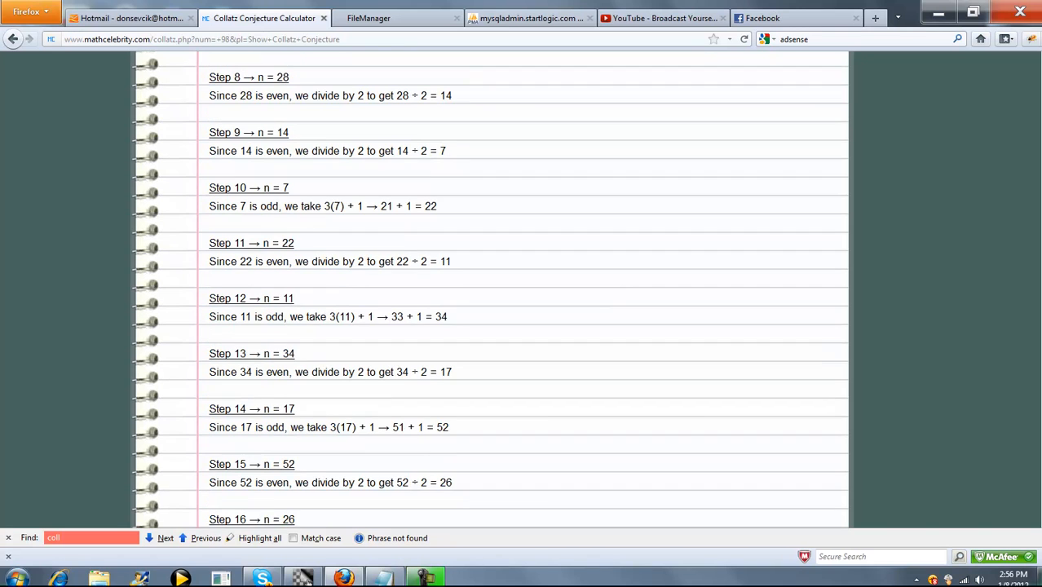
pyautogui.scroll(-3)
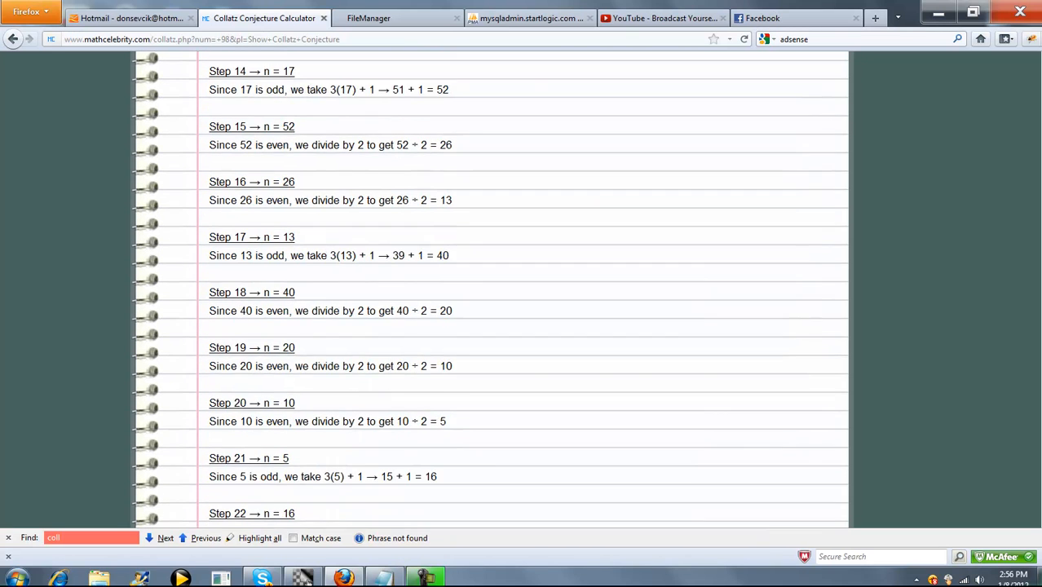
pyautogui.scroll(-3)
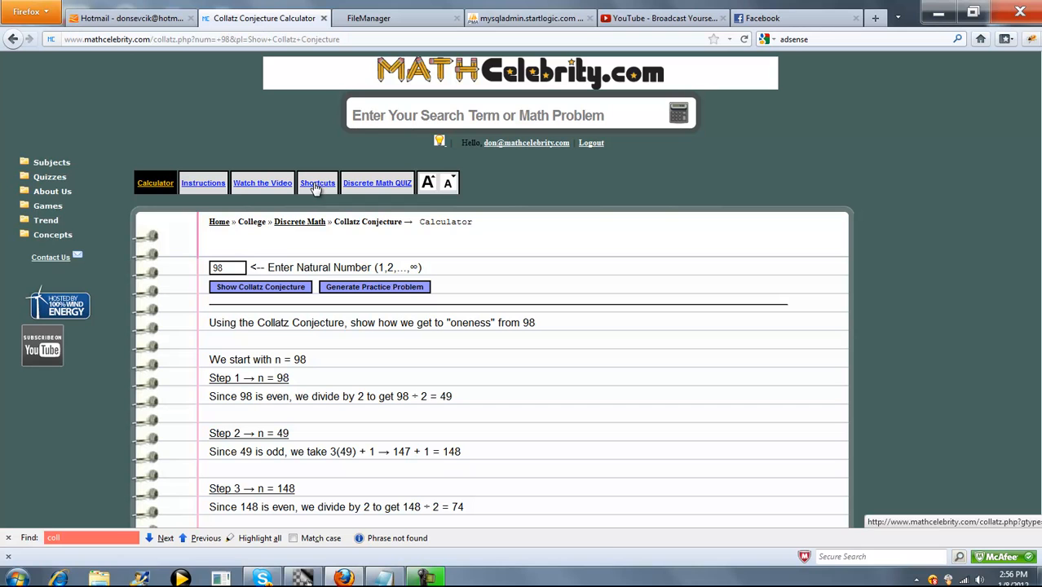
pyautogui.moveTo(545, 310)
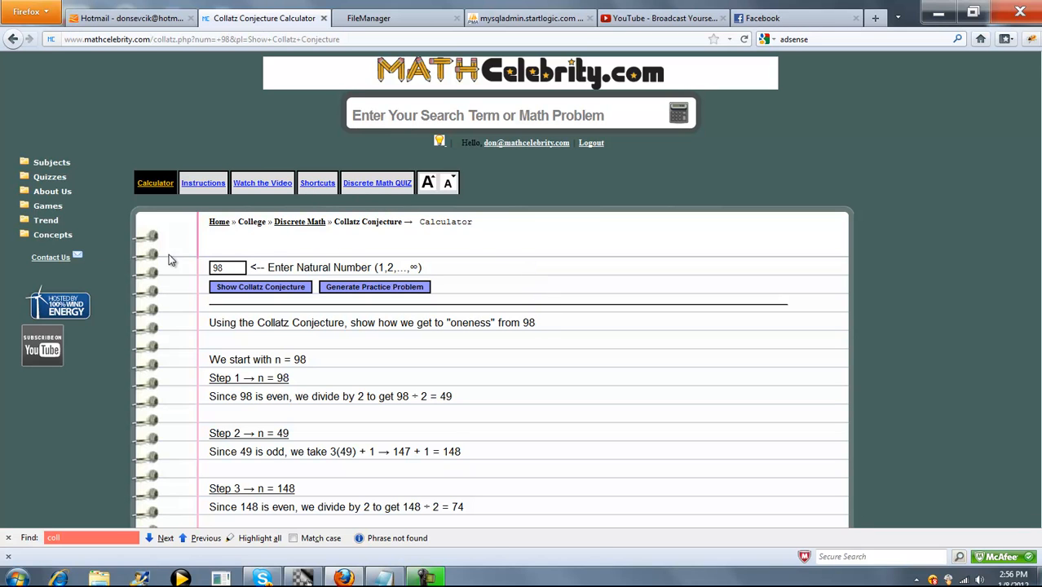
pyautogui.moveTo(672, 287)
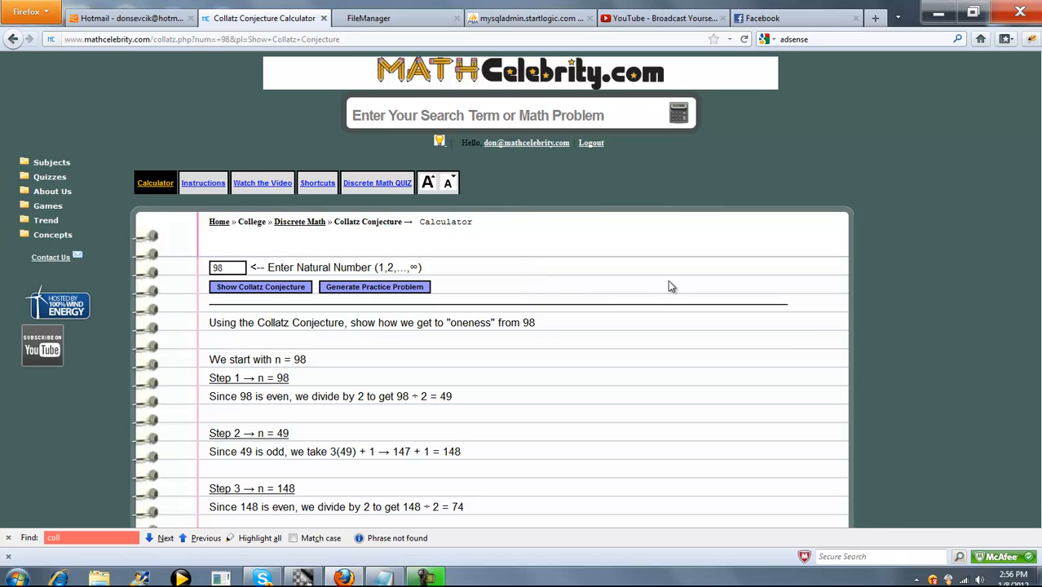